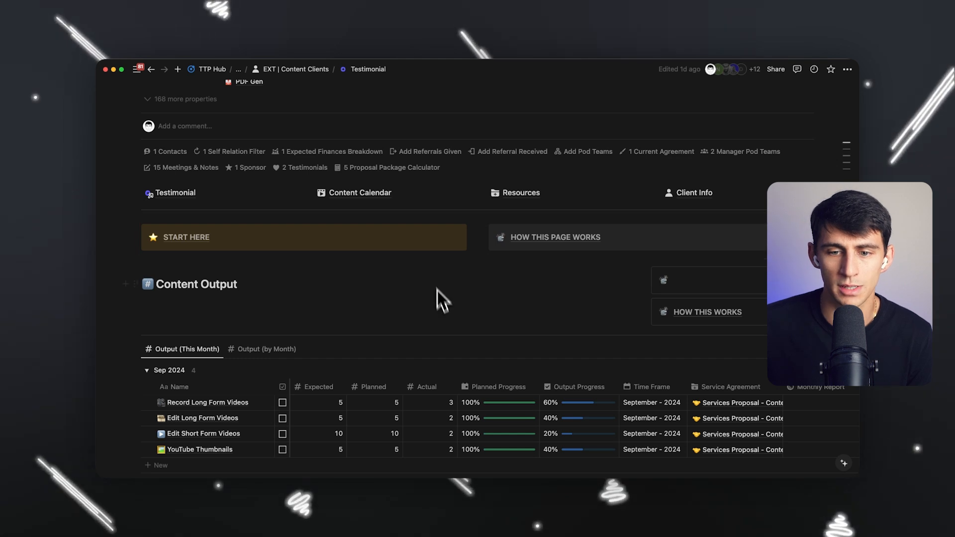
scroll("down", 3)
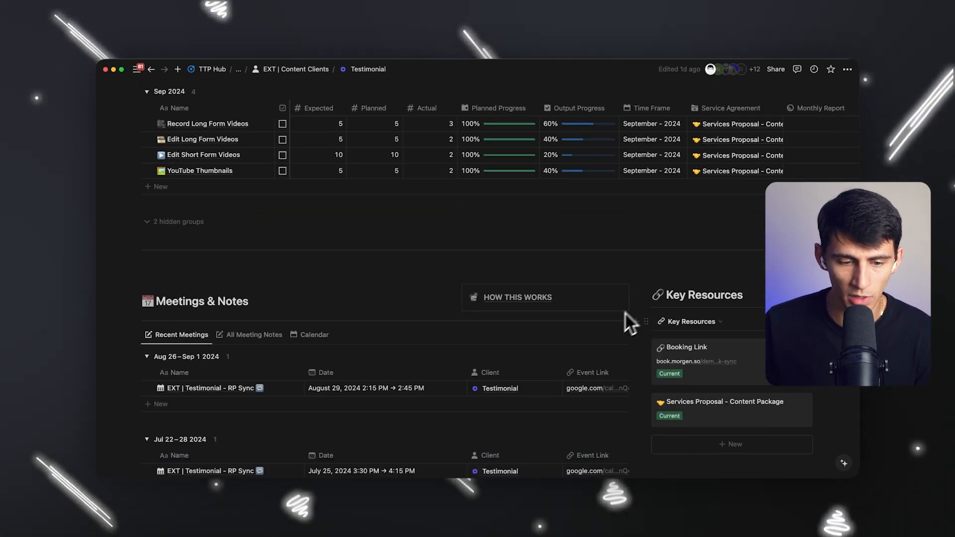
scroll("down", 3)
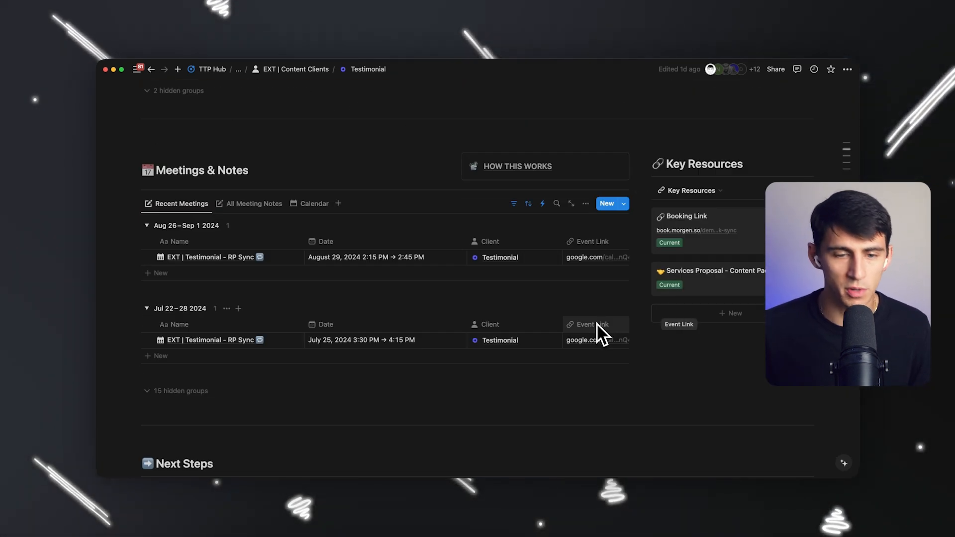
scroll("up", 3)
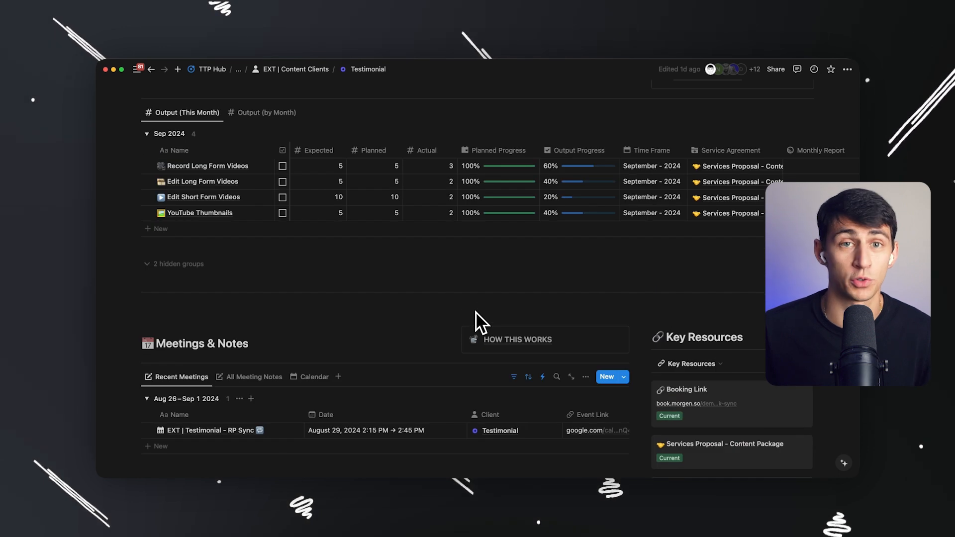